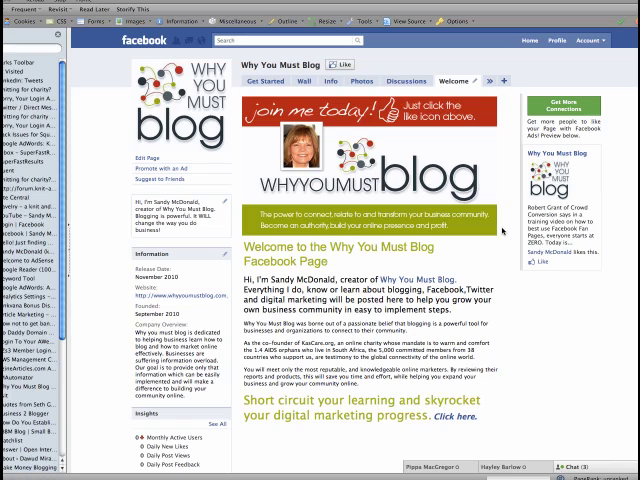
pyautogui.moveTo(503, 232)
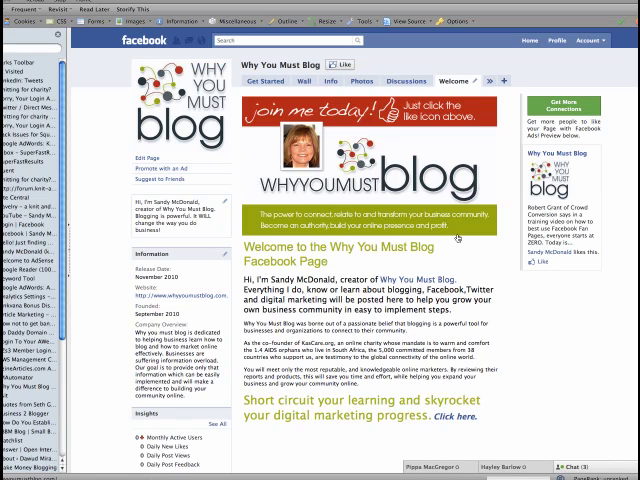
pyautogui.moveTo(456, 234)
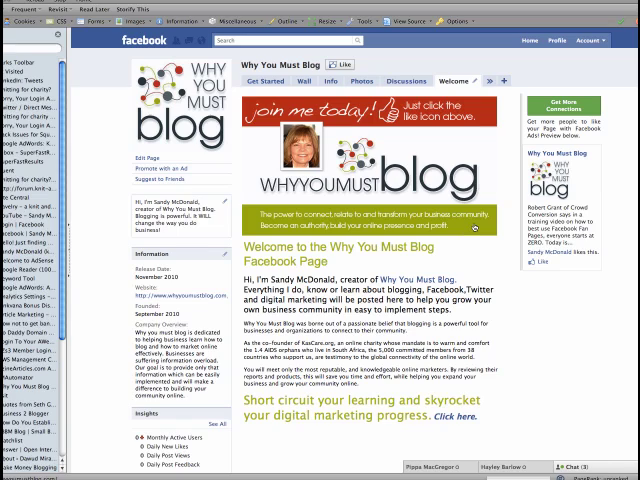
pyautogui.moveTo(497, 139)
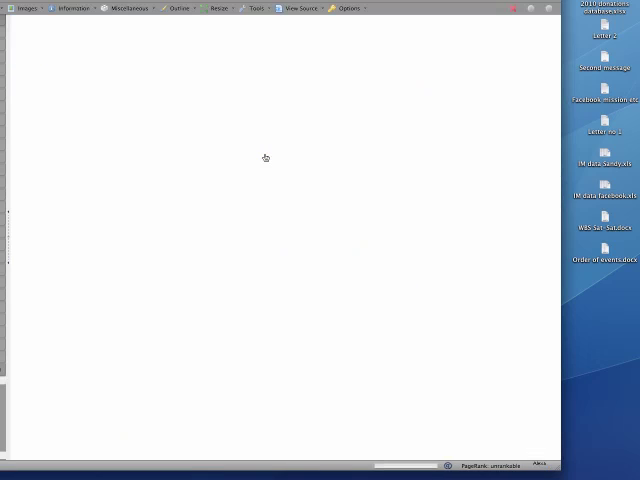
pyautogui.moveTo(53, 310)
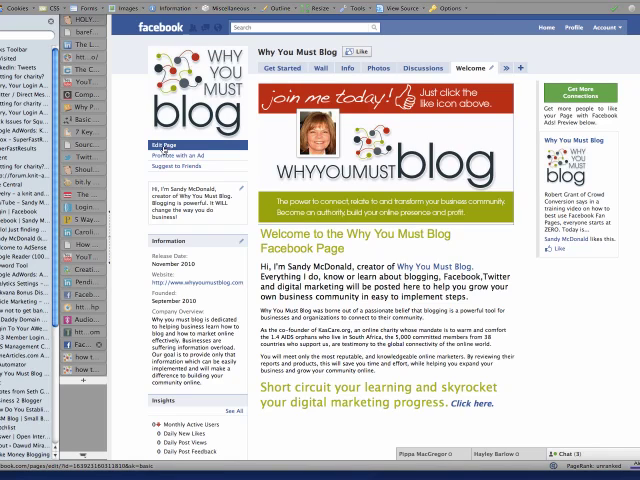
# Step: Open the Welcome – FBML box's editor from the page's Applications settings
pyautogui.click(162, 134)
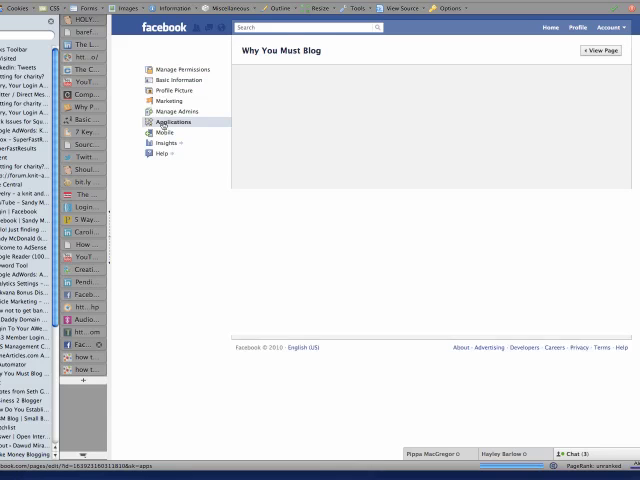
pyautogui.click(171, 122)
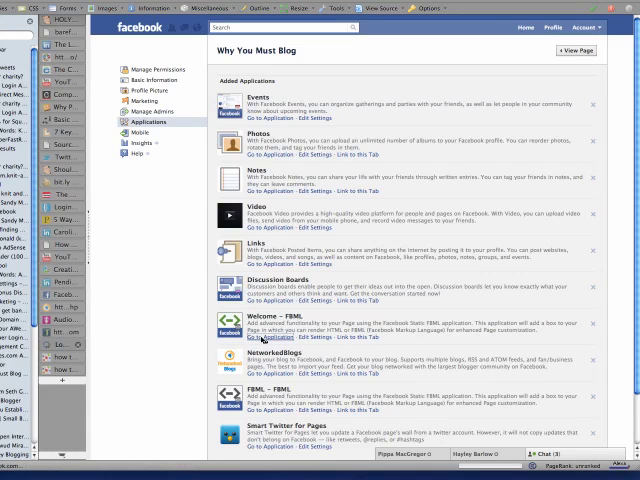
pyautogui.click(306, 341)
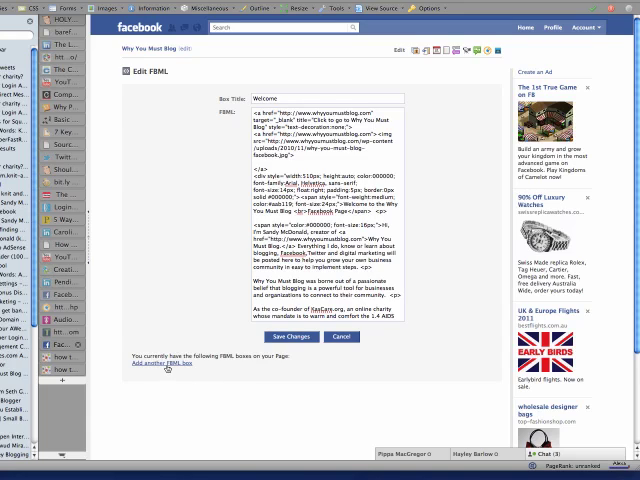
# Step: Add a second FBML box and browse the page's Applications list to find it
pyautogui.click(162, 363)
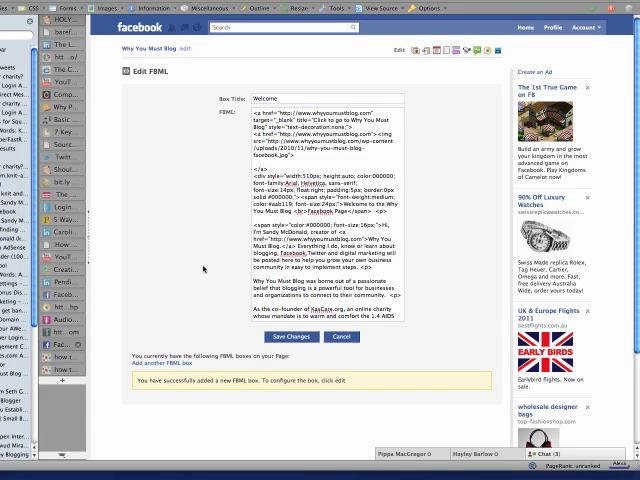
pyautogui.moveTo(455, 124)
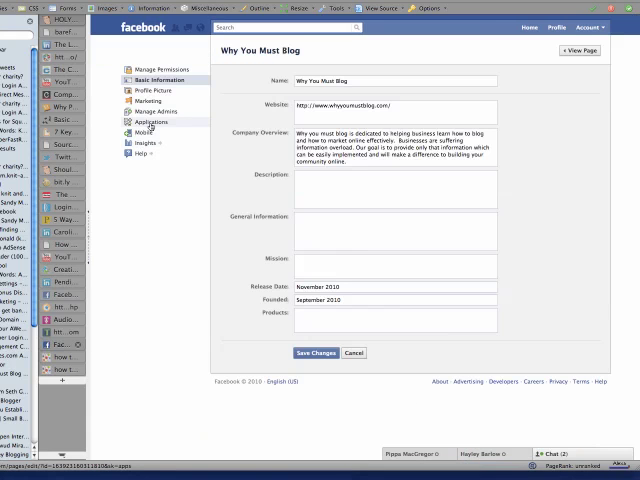
pyautogui.click(150, 122)
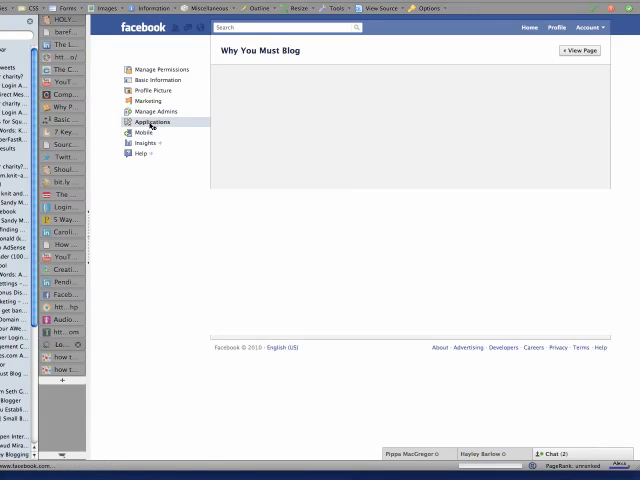
pyautogui.click(151, 122)
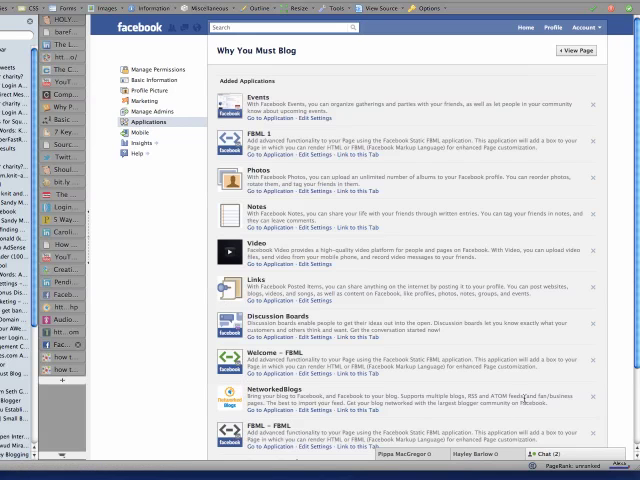
pyautogui.scroll(-3)
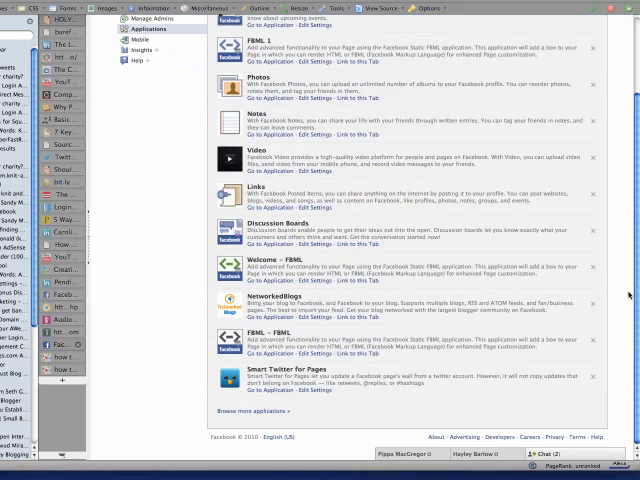
pyautogui.scroll(3)
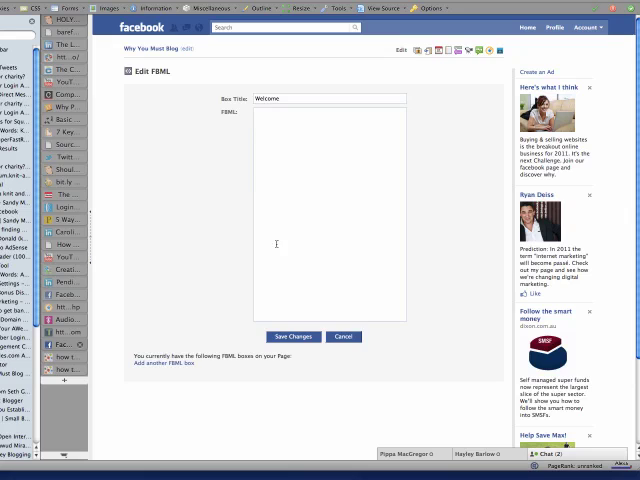
pyautogui.moveTo(405, 355)
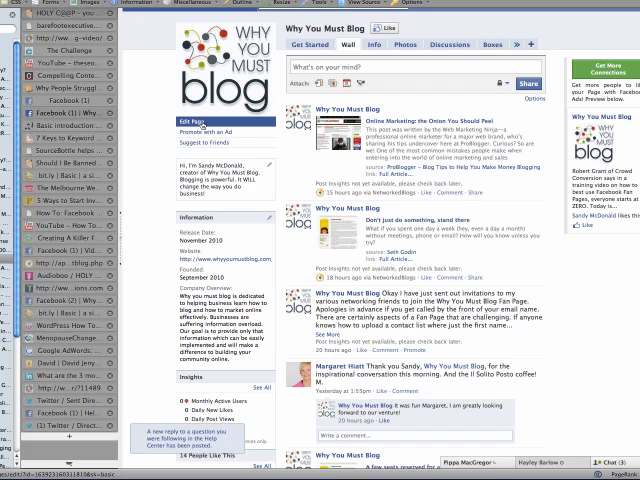
# Step: In Manage Permissions, set the Default Landing Tab to Welcome
pyautogui.click(191, 120)
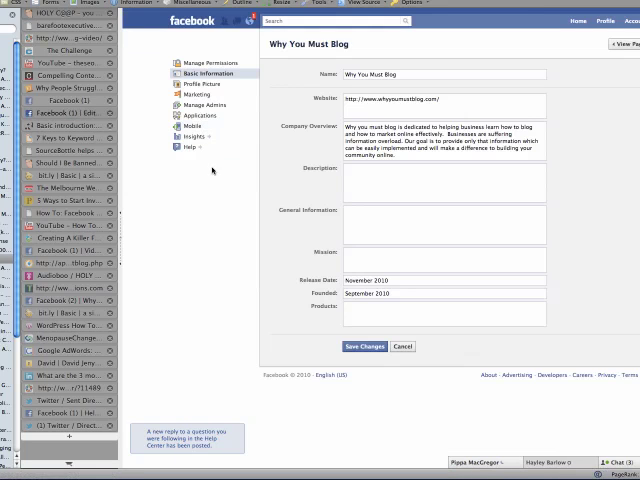
pyautogui.click(208, 63)
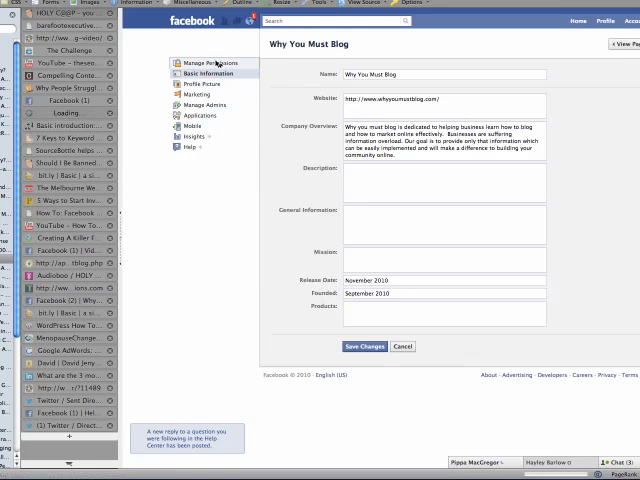
pyautogui.click(203, 62)
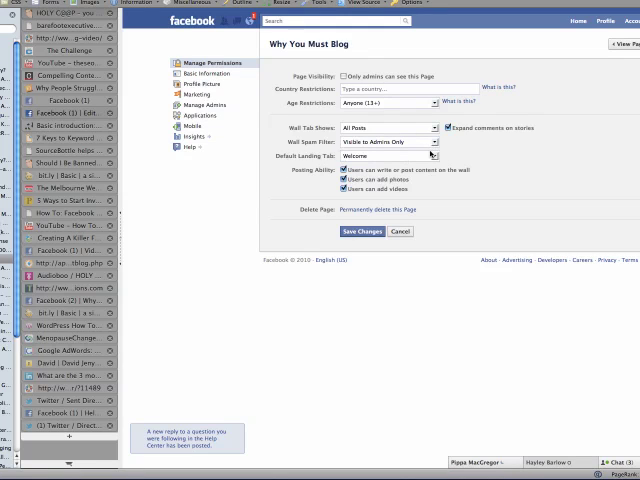
pyautogui.click(431, 155)
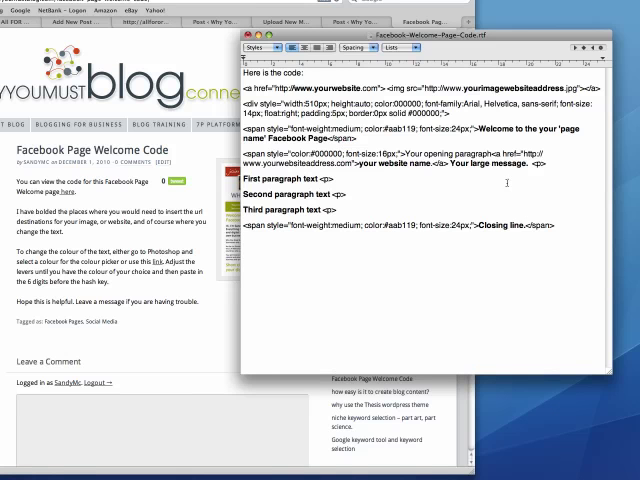
pyautogui.moveTo(278, 67)
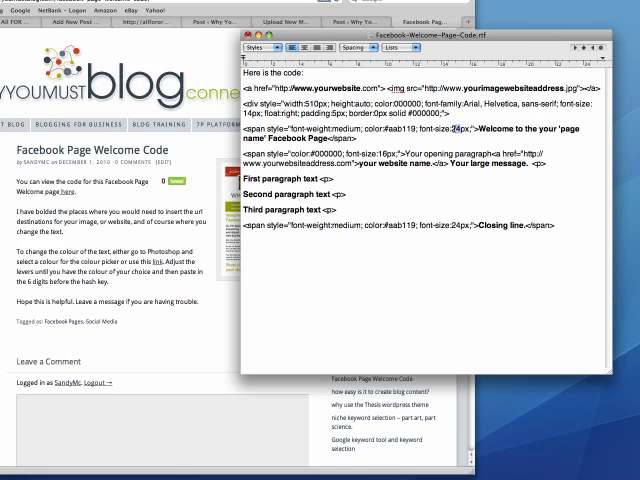
pyautogui.doubleClick(406, 128)
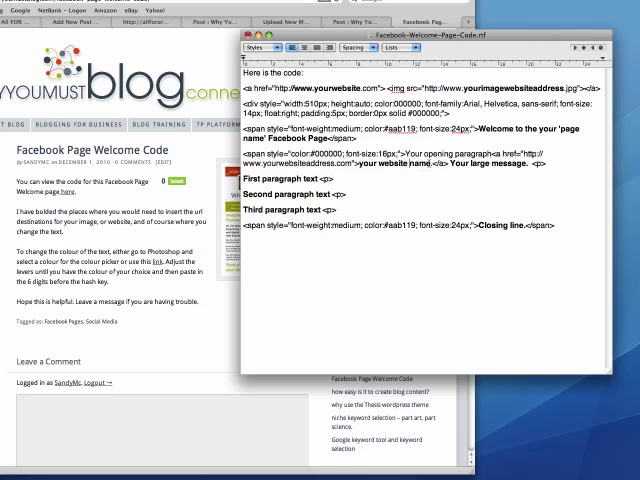
pyautogui.doubleClick(383, 171)
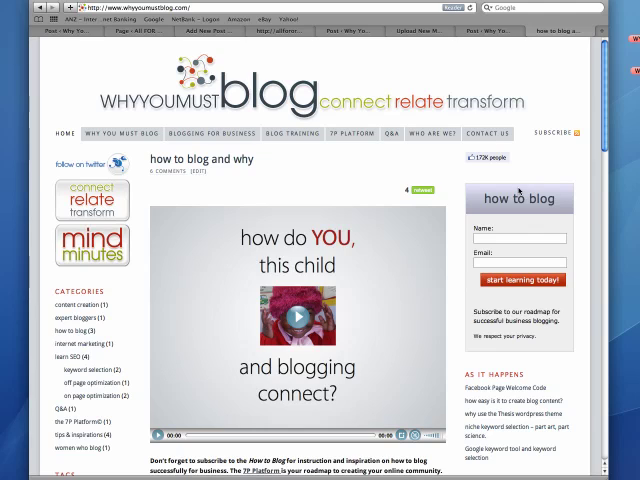
pyautogui.moveTo(521, 195)
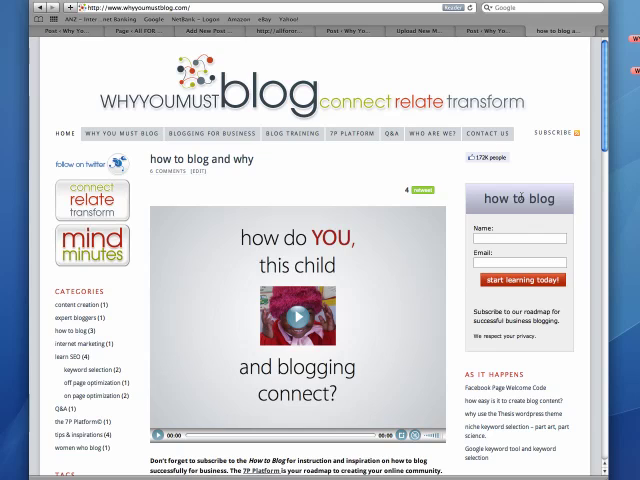
pyautogui.moveTo(532, 190)
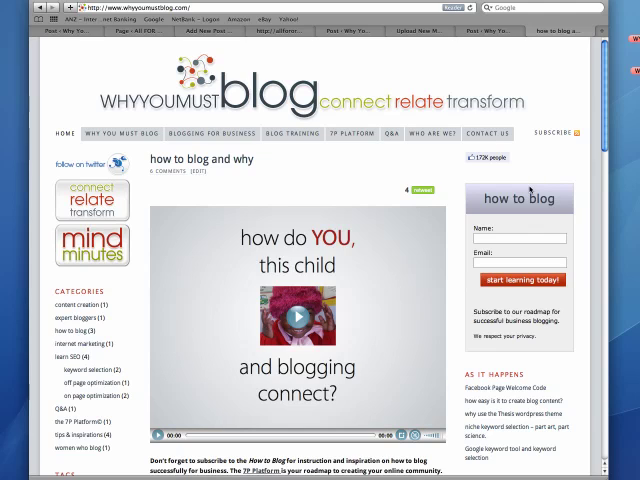